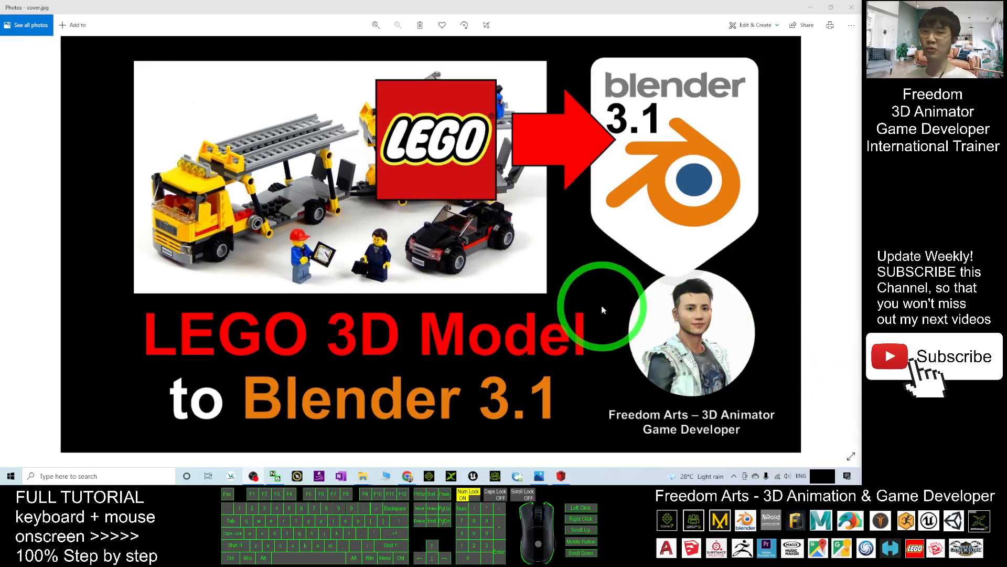
pyautogui.moveTo(349, 331)
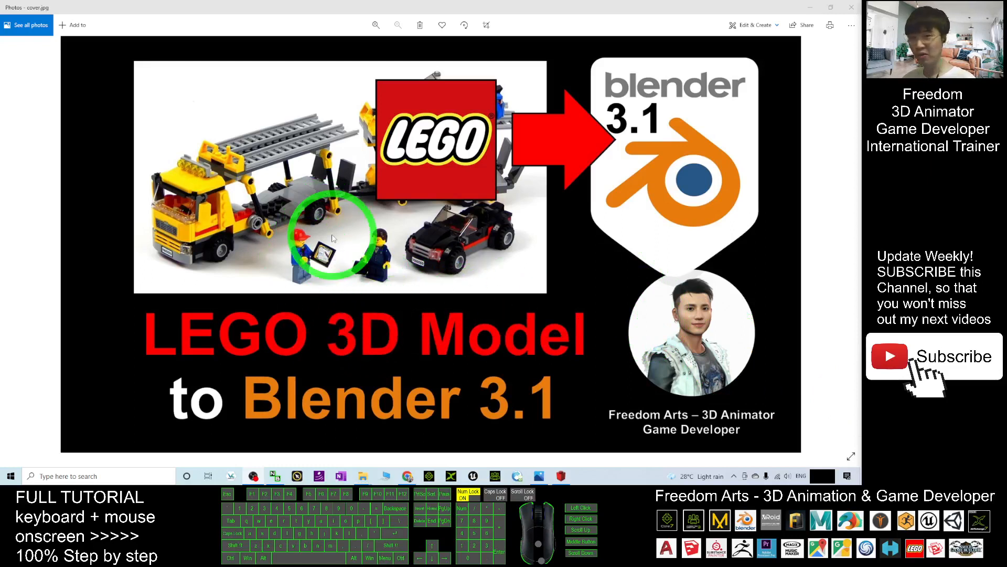
pyautogui.moveTo(485, 324)
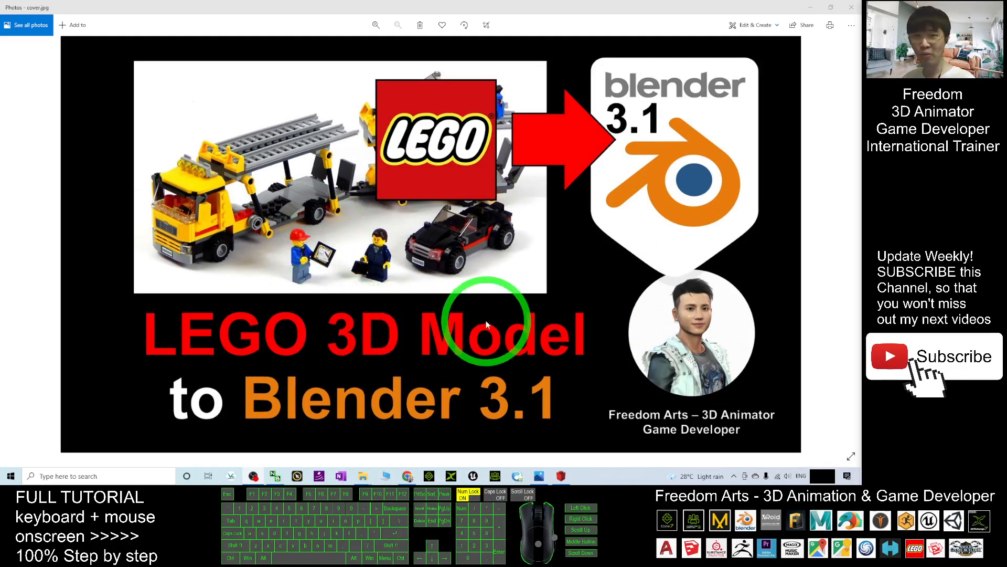
pyautogui.moveTo(570, 304)
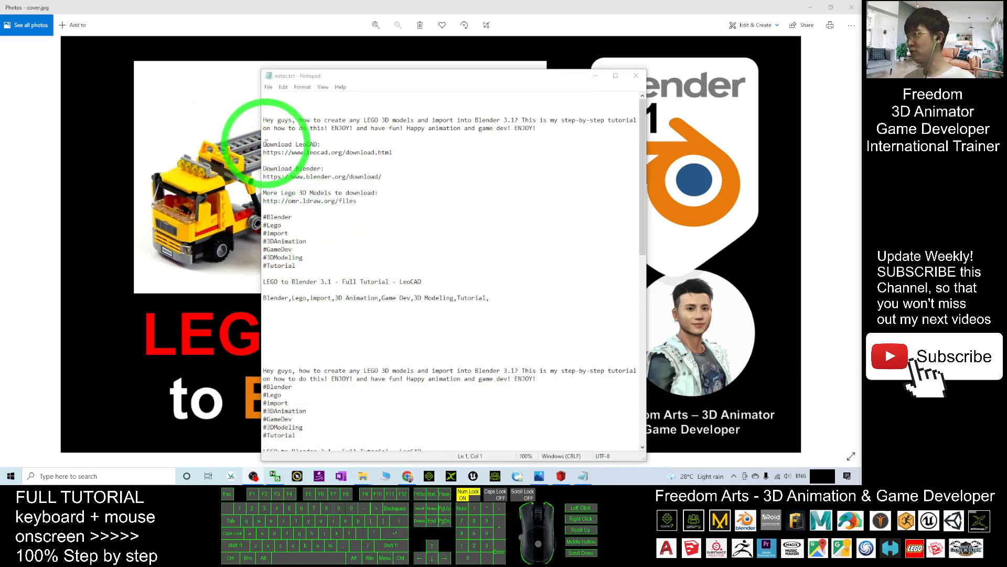
# - Move the 'More Lego 3D Models' lines above 'Download Blender' and open the LDraw link
pyautogui.doubleClick(304, 143)
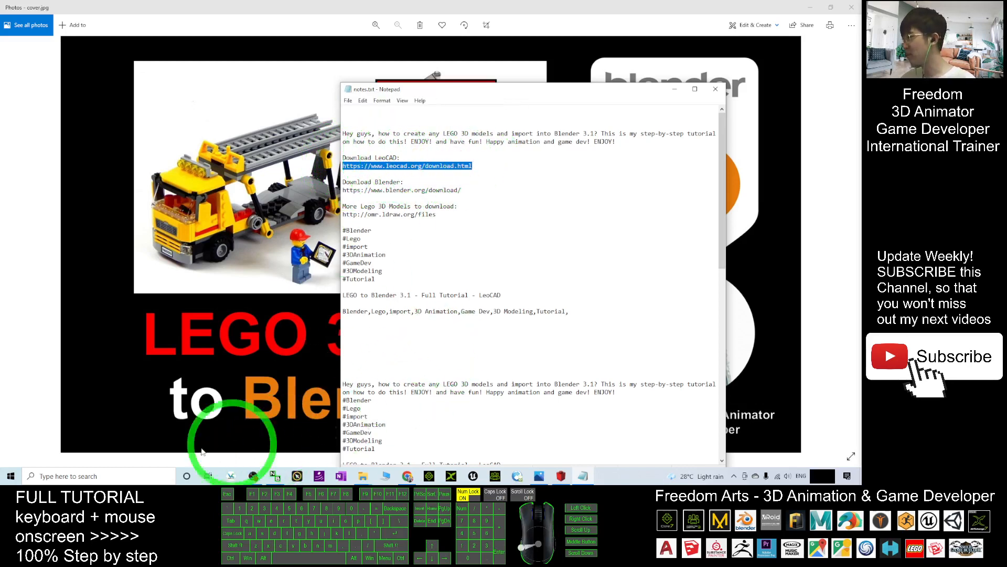
pyautogui.write('leocAD')
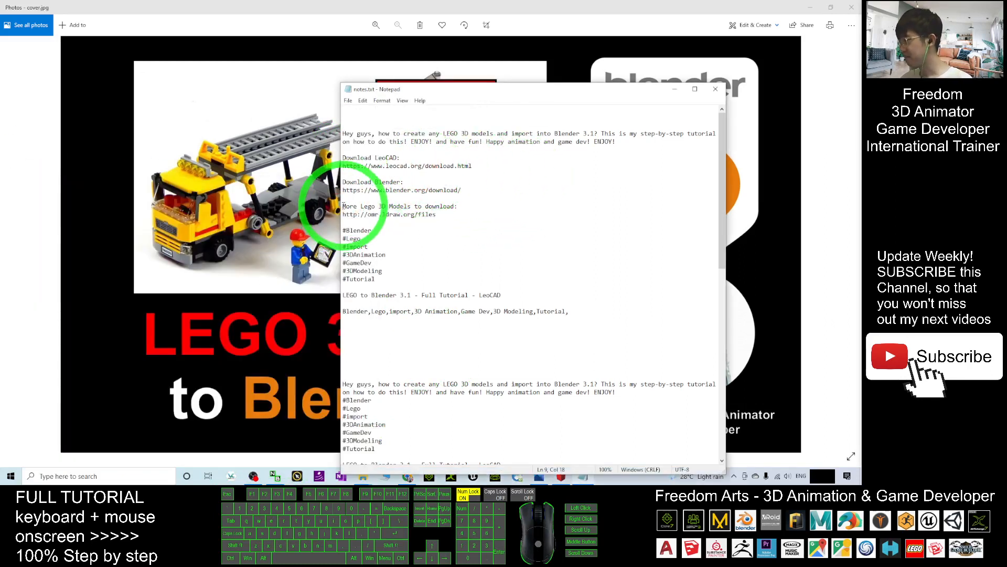
pyautogui.moveTo(342, 206); pyautogui.dragTo(449, 214)
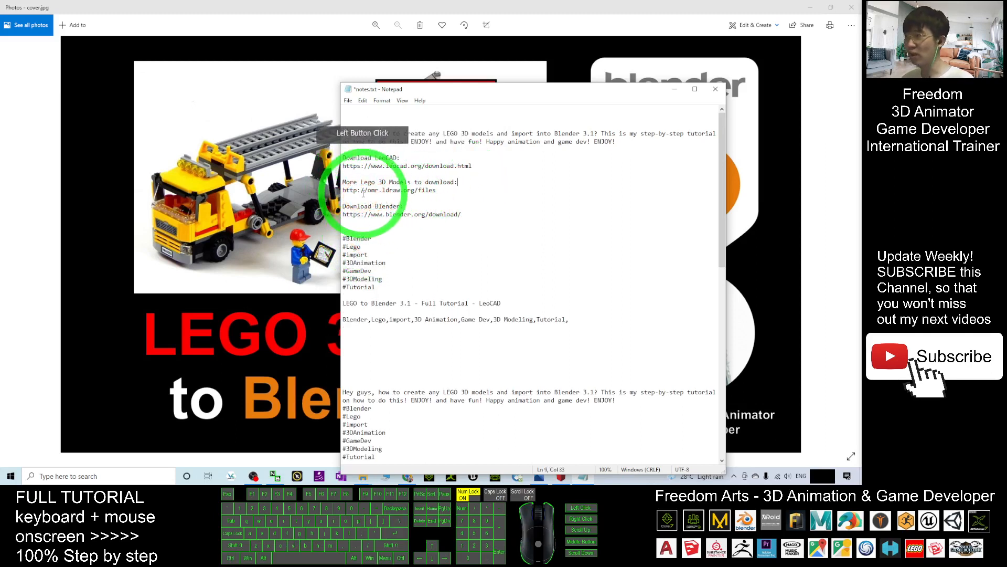
pyautogui.doubleClick(398, 190)
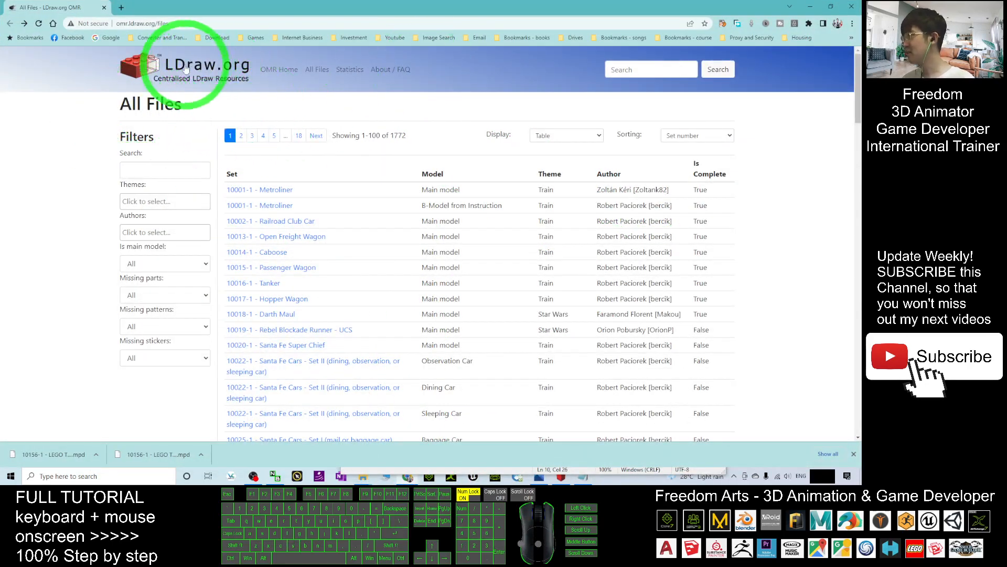
# - Scroll the OMR All Files table down past sets toward 10156-1 LEGO Truck
pyautogui.scroll(-3)
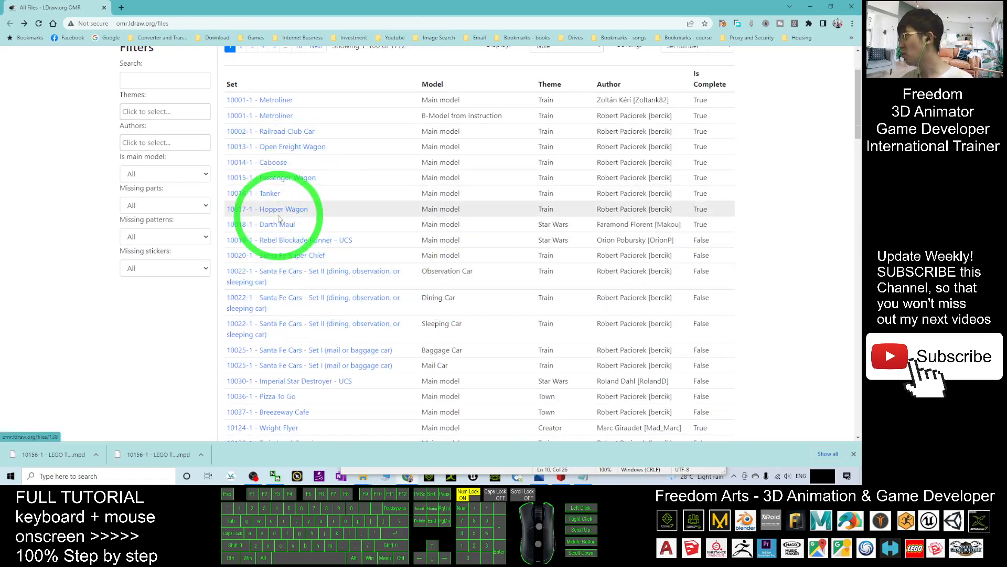
pyautogui.click(262, 223)
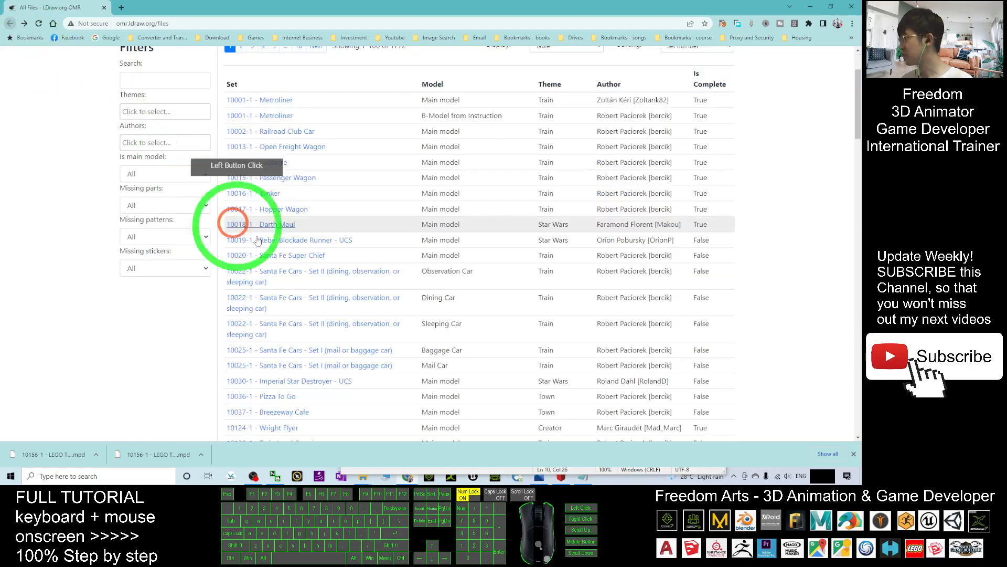
pyautogui.scroll(-3)
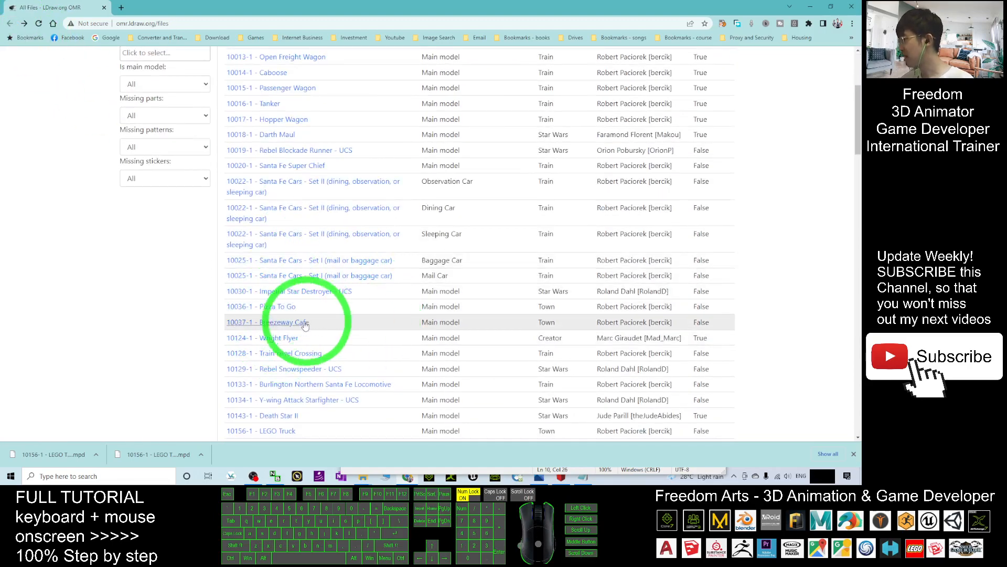
# - Download the 10036-1 Pizza To Go model file and show it in Downloads
pyautogui.click(261, 306)
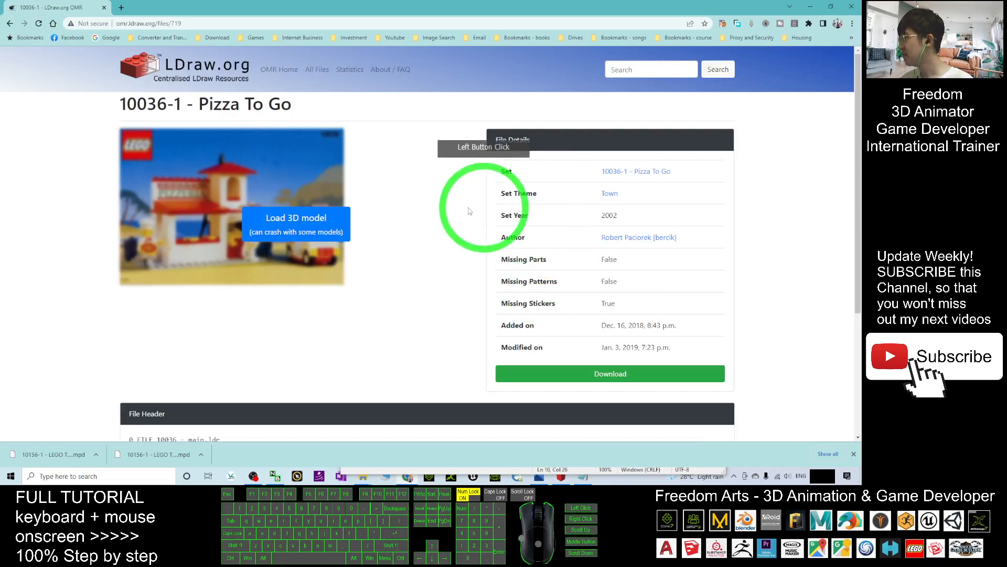
pyautogui.moveTo(339, 165)
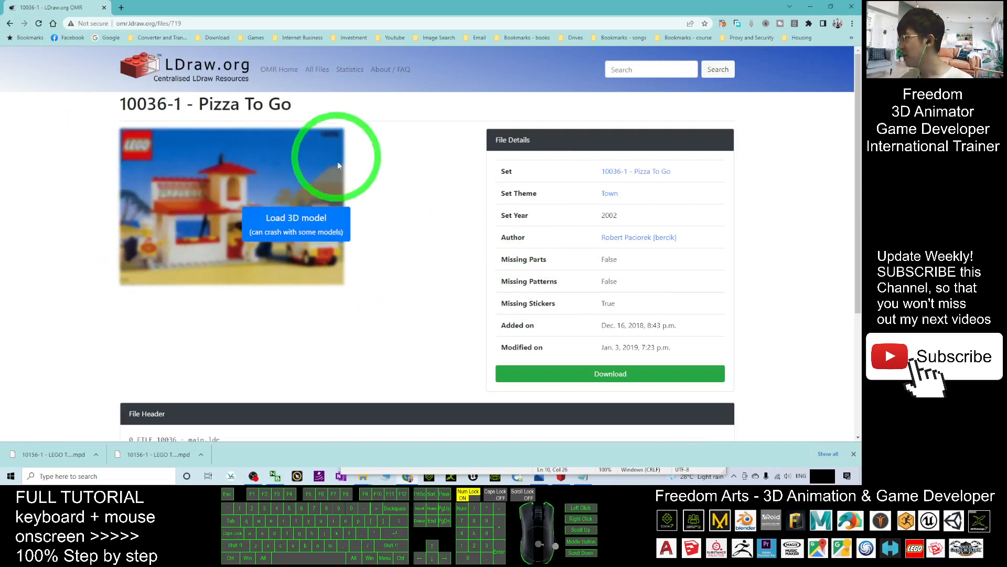
pyautogui.moveTo(416, 153)
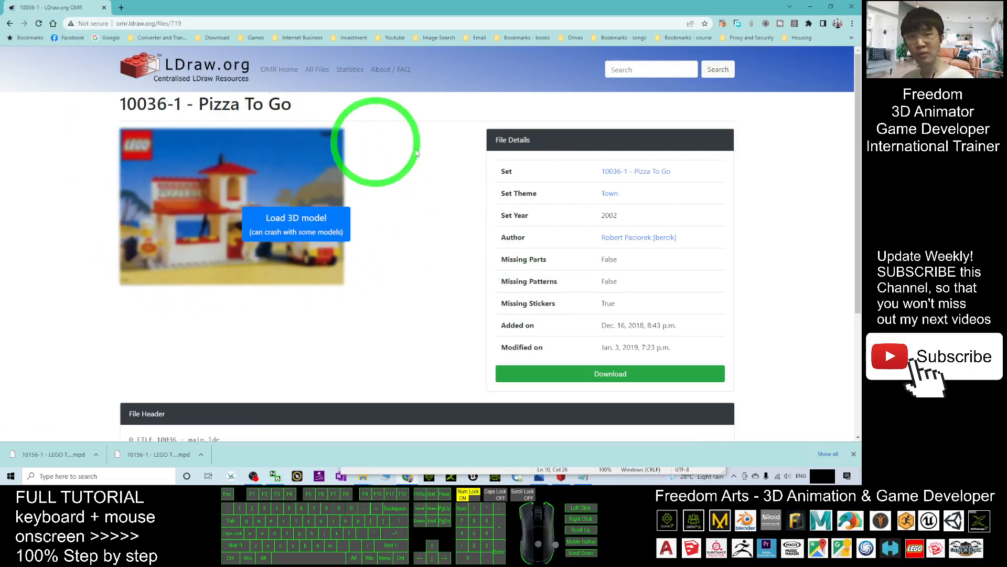
pyautogui.click(609, 373)
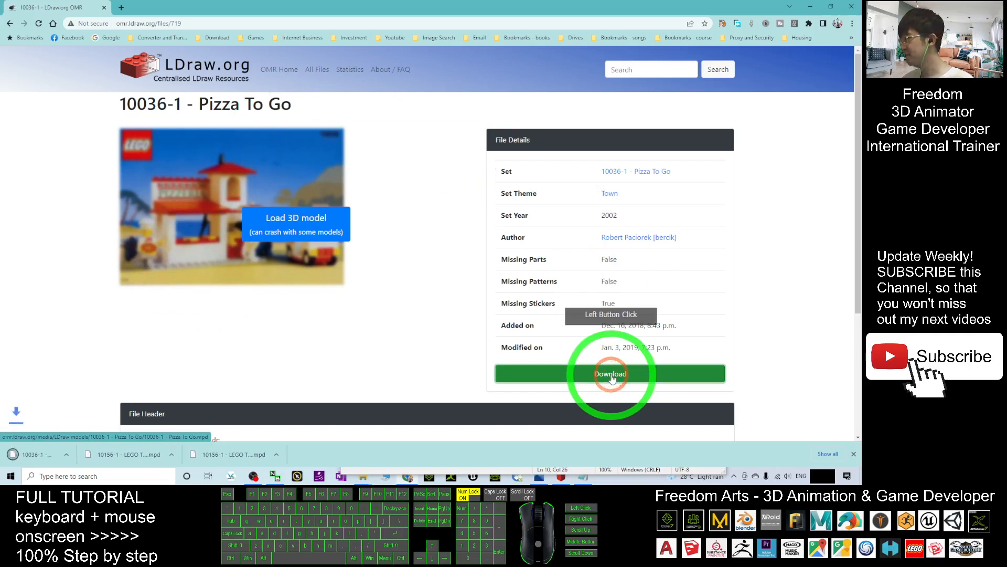
pyautogui.click(609, 373)
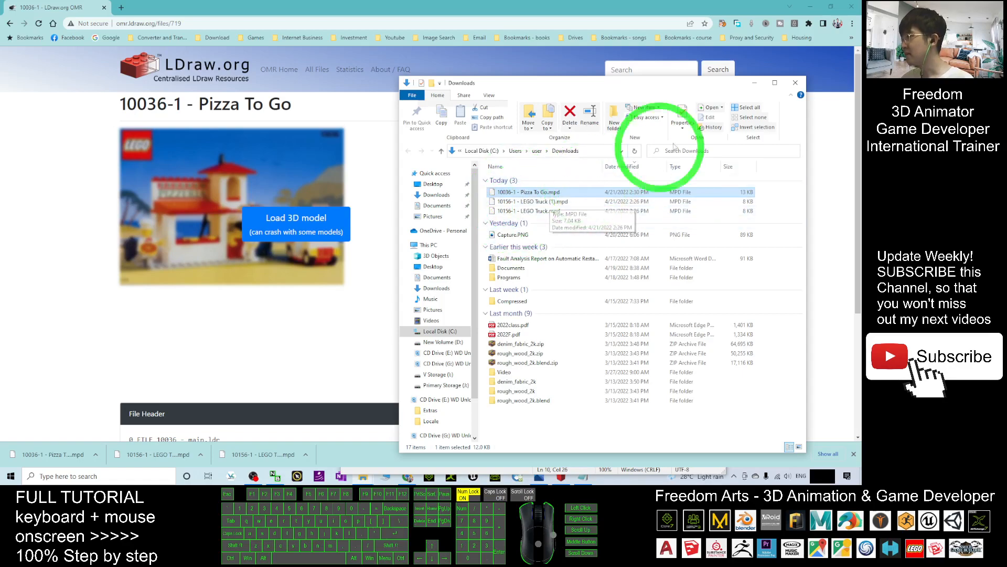
# - Hide Notepad, close the LEGO Truck model, and relaunch LeoCAD from search
pyautogui.click(795, 83)
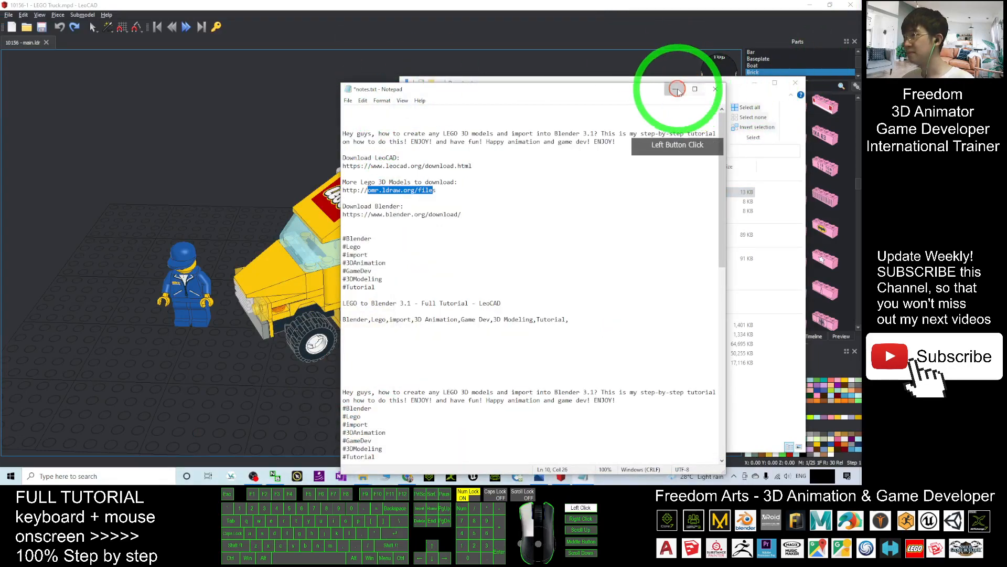
pyautogui.click(713, 89)
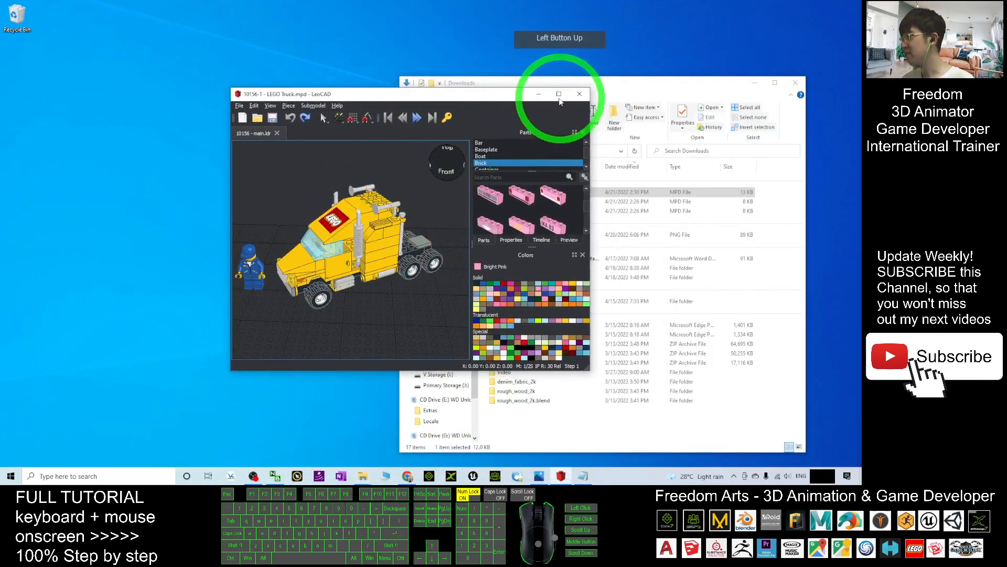
pyautogui.click(559, 94)
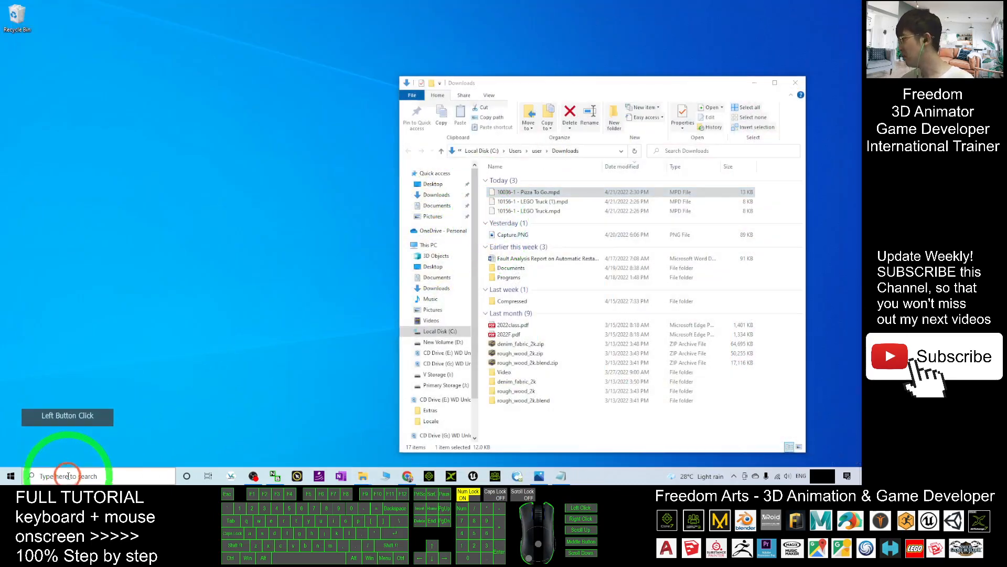
pyautogui.write('leoCAD')
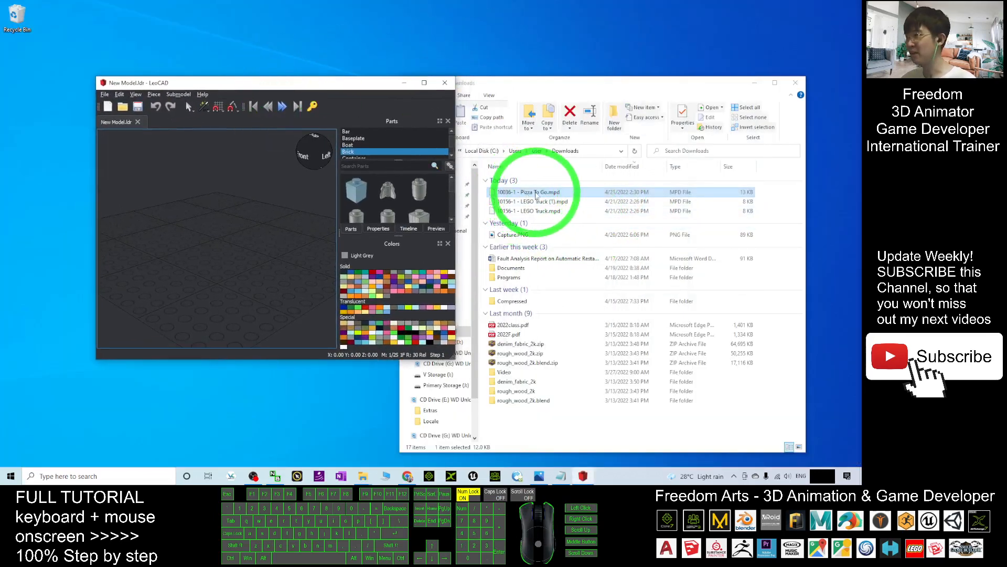
# - Open '10036-1 - Pizza To Go.mpd' from Downloads and maximize the LeoCAD window
pyautogui.doubleClick(528, 192)
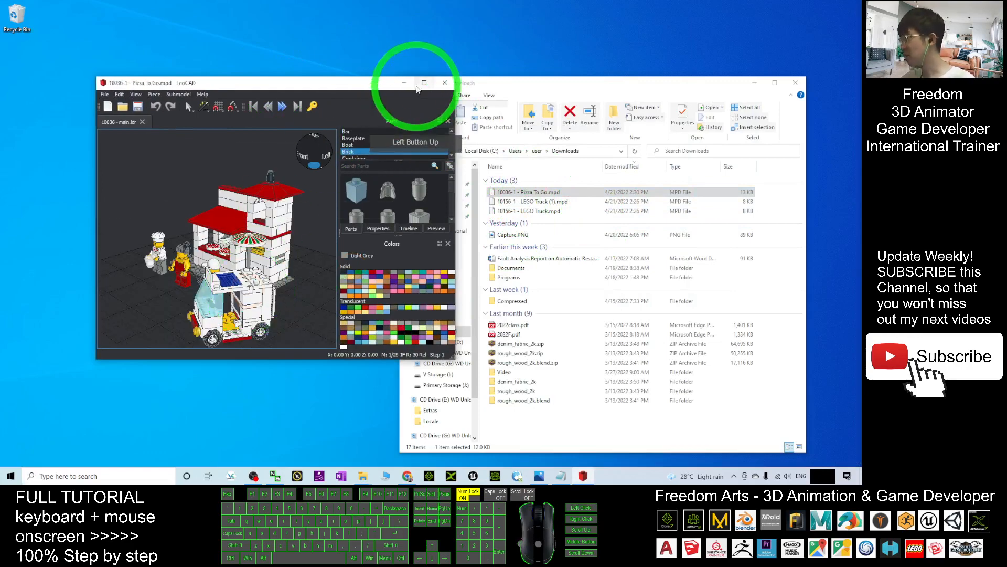
pyautogui.click(424, 83)
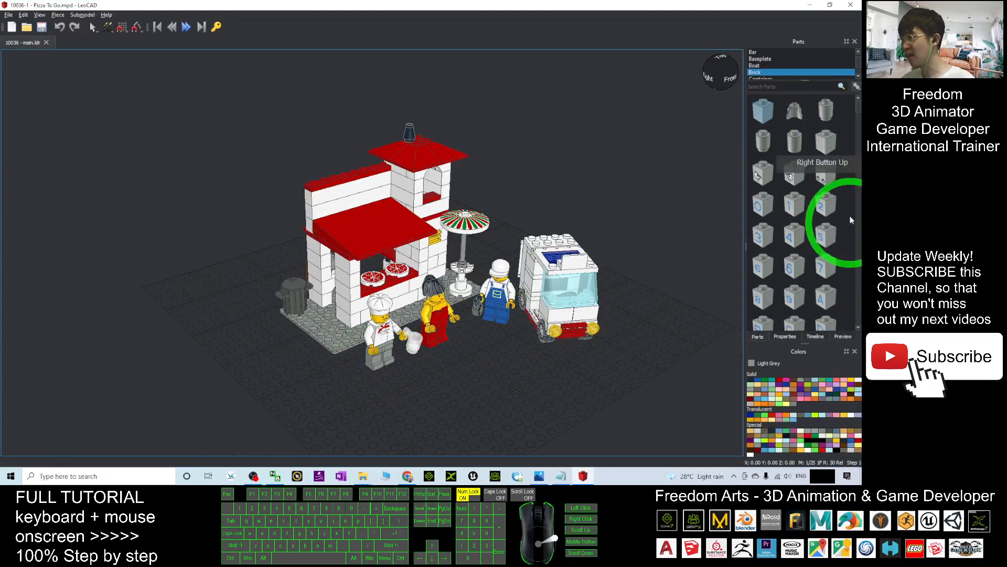
pyautogui.scroll(3)
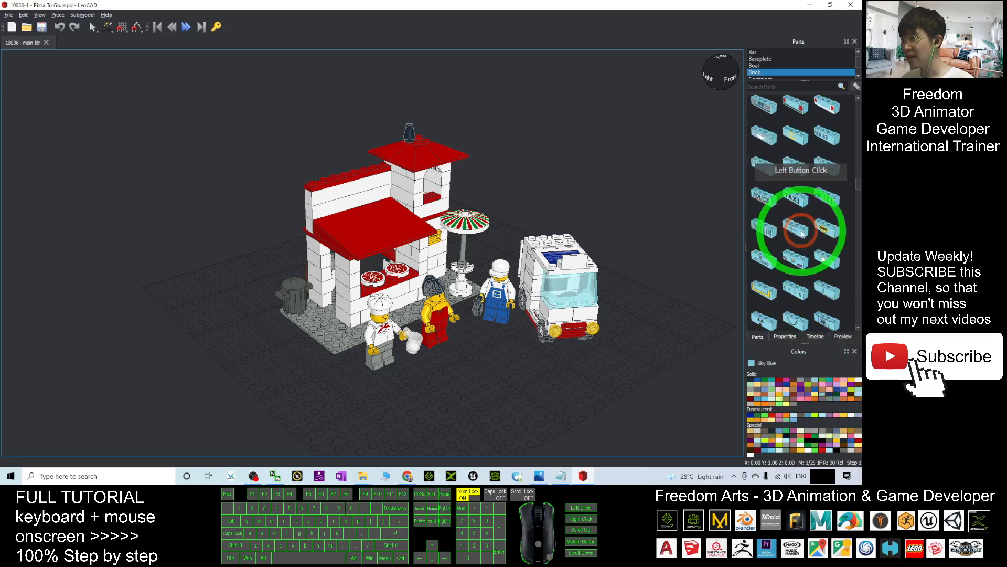
# - Place sky blue bricks beside the Pizza To Go model, then bring back the cover image
pyautogui.click(488, 385)
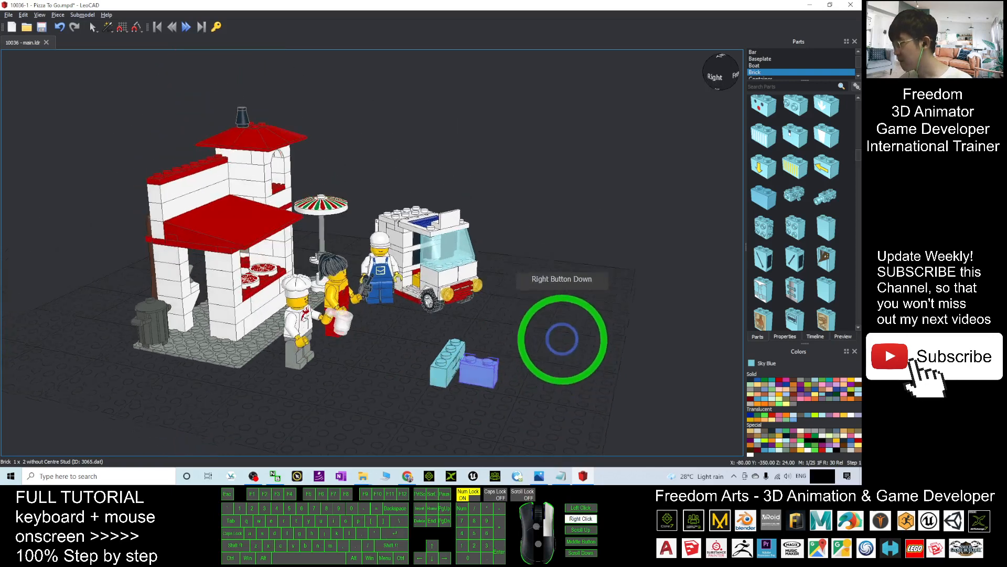
pyautogui.click(487, 326)
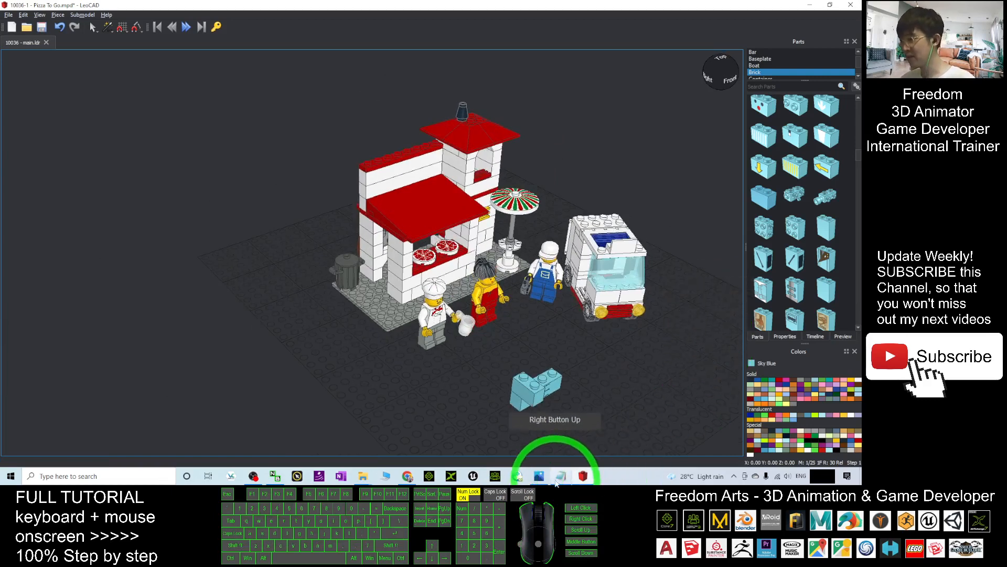
pyautogui.click(538, 476)
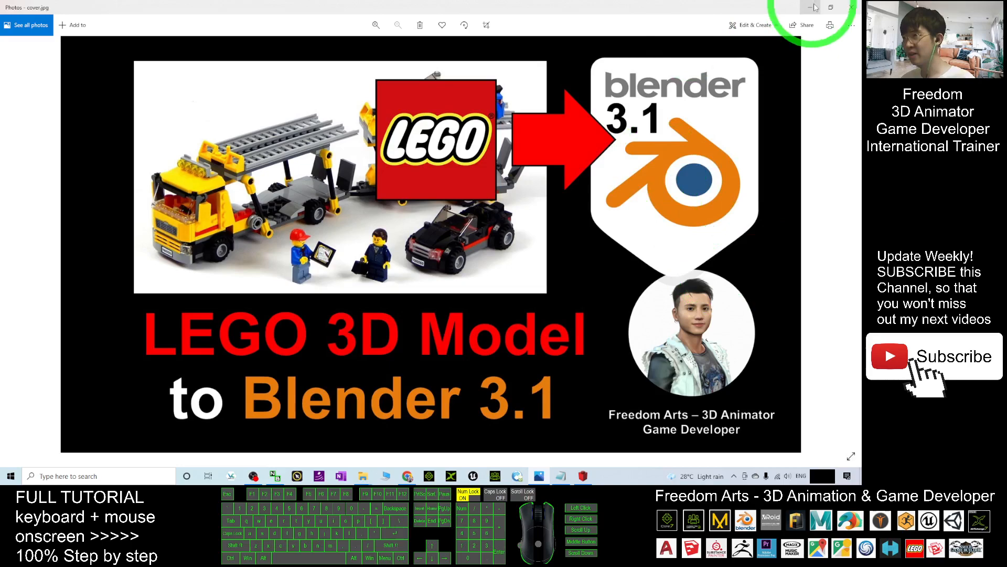
pyautogui.moveTo(719, 157)
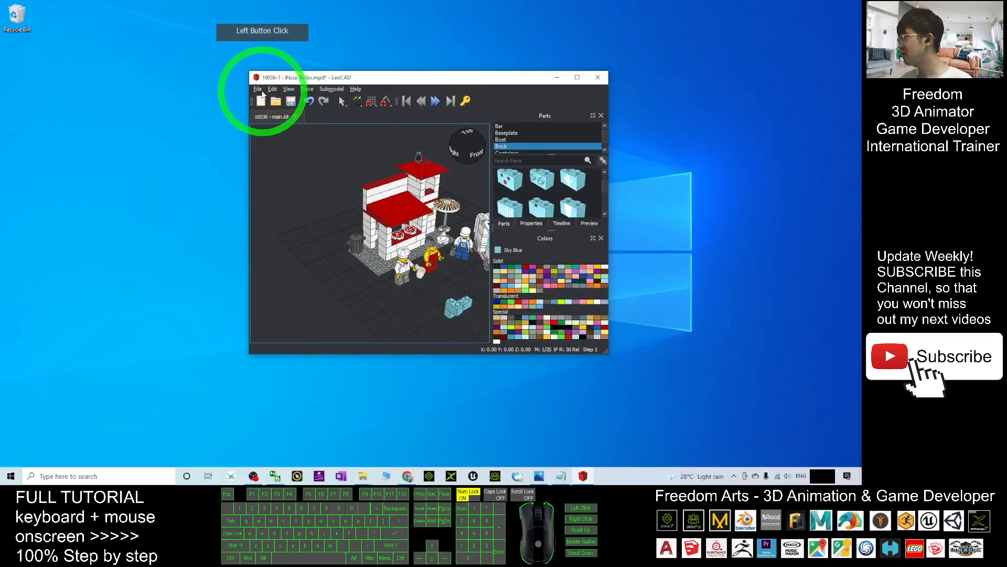
# - Save As '10036-1 - Pizza To Go.mpd' on the Desktop
pyautogui.click(257, 89)
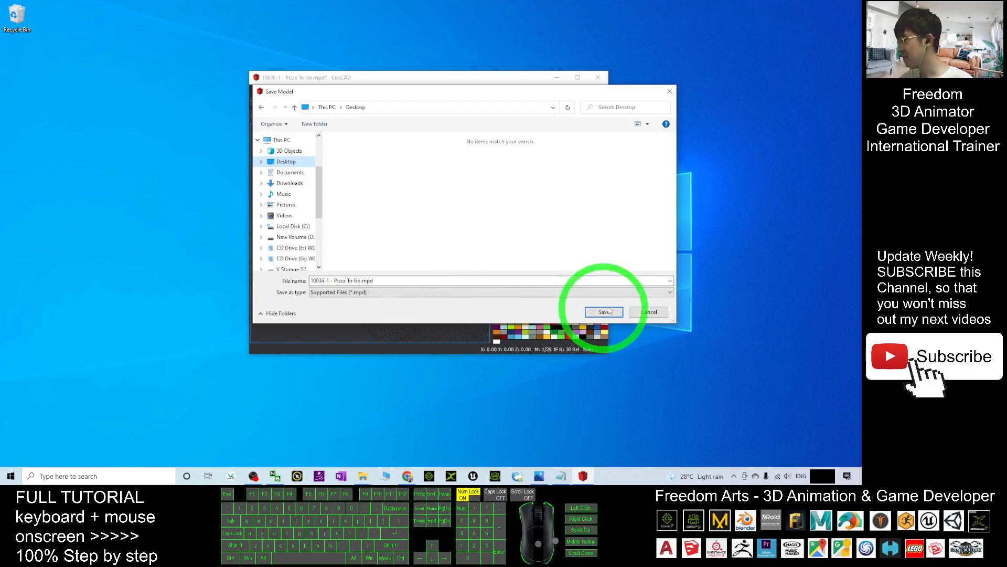
pyautogui.click(601, 311)
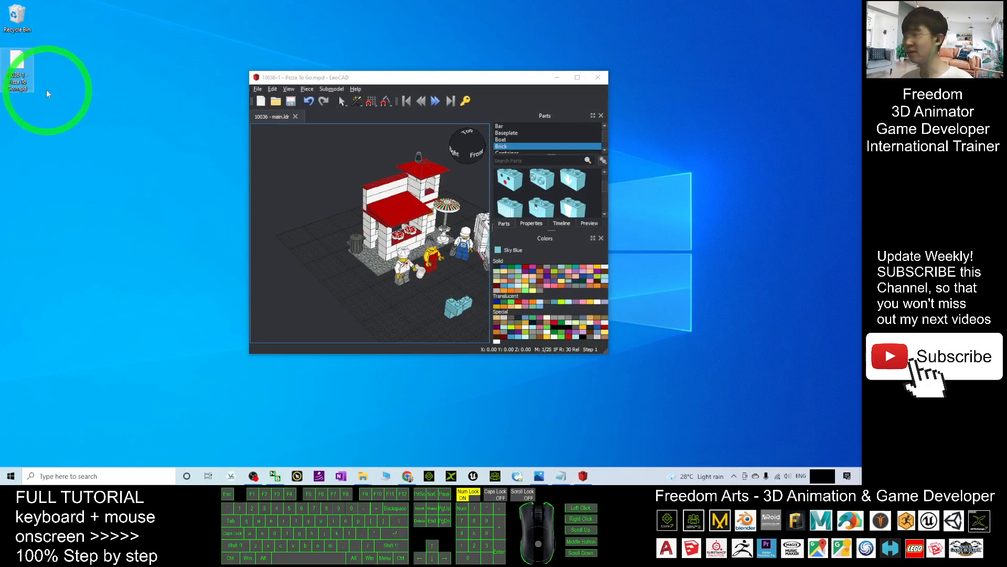
# - Export Wavefront '10036-1 - Pizza To Go.obj' to the Desktop and select its icon
pyautogui.click(257, 89)
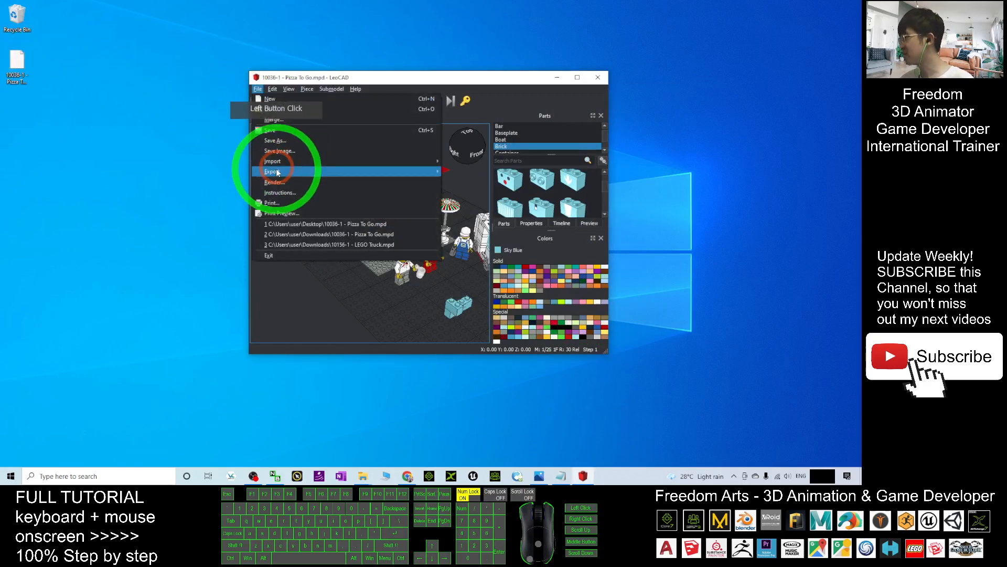
pyautogui.click(272, 171)
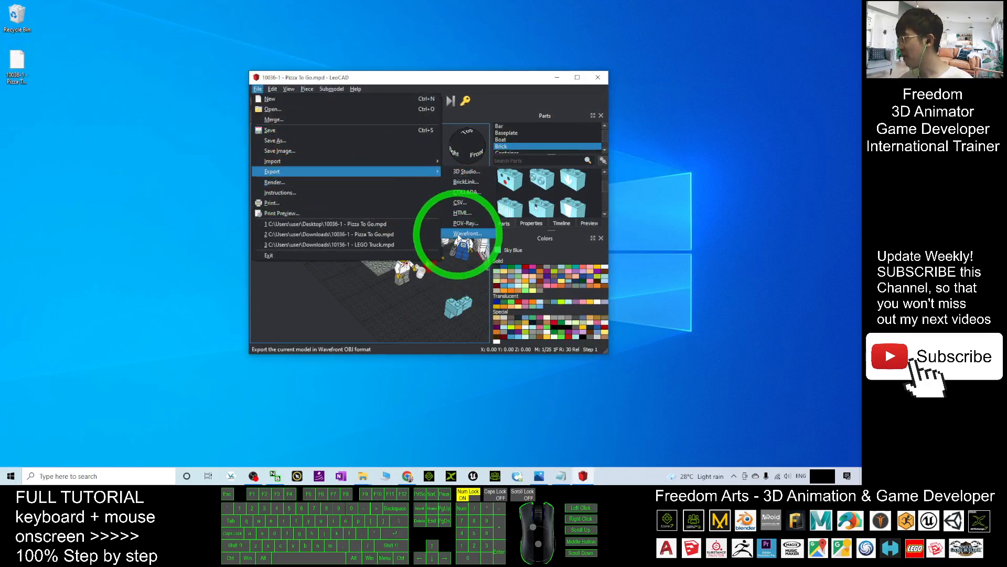
pyautogui.click(469, 233)
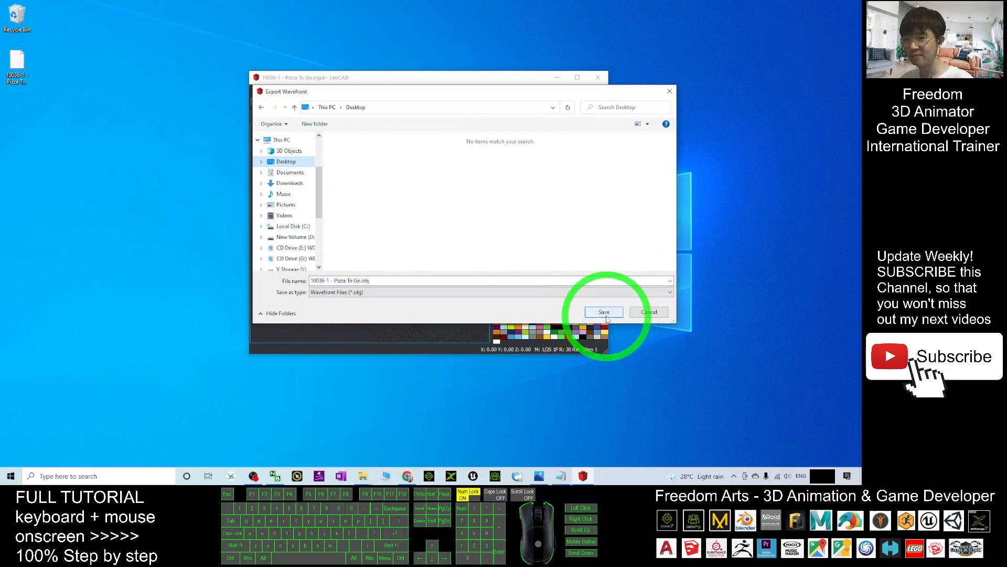
pyautogui.click(602, 311)
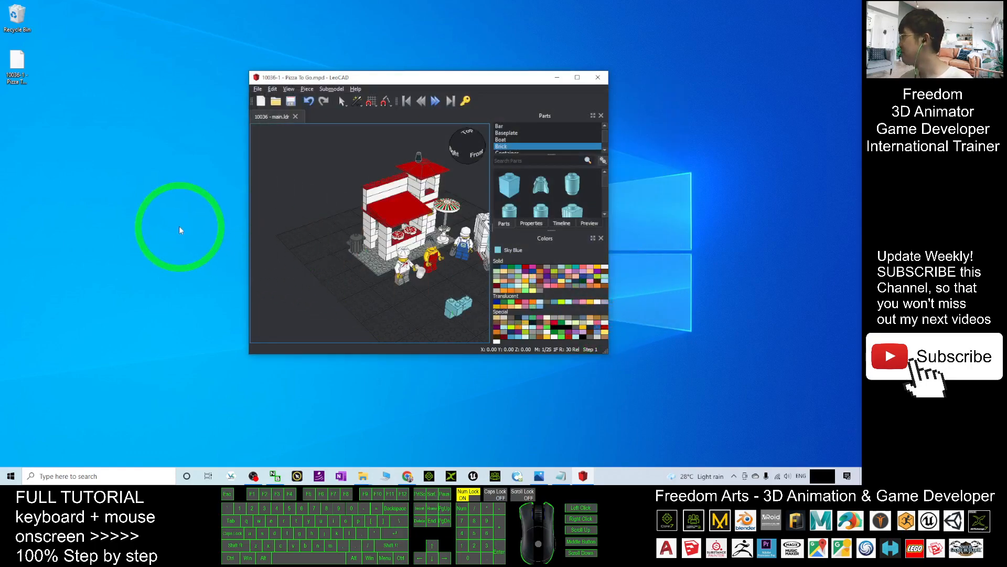
pyautogui.click(77, 131)
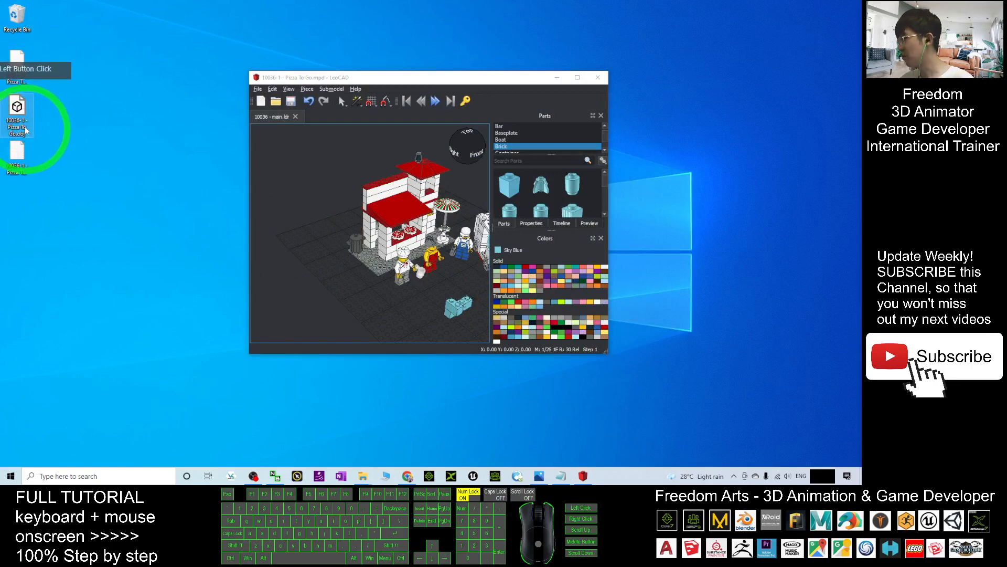
pyautogui.click(614, 434)
pyautogui.write('b')
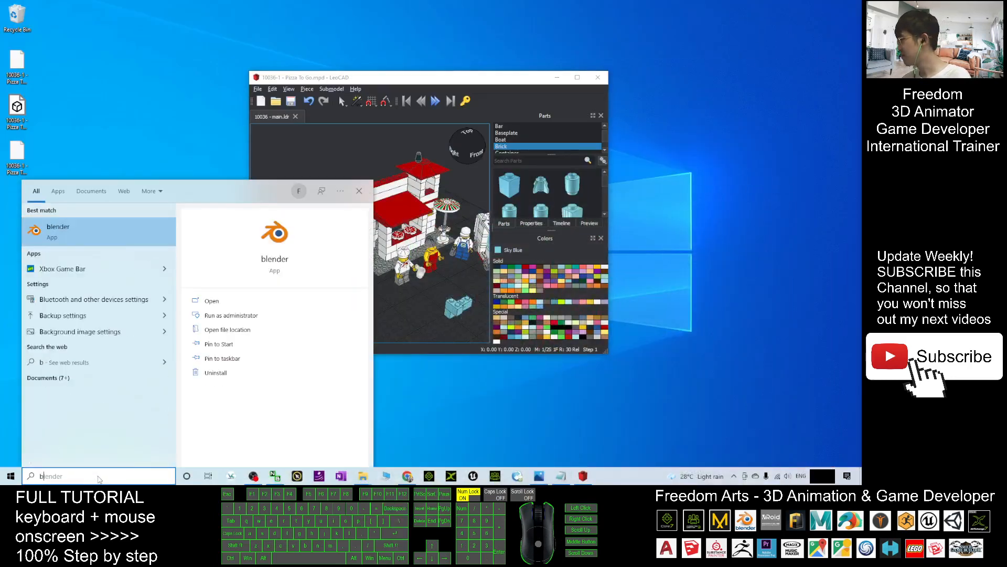
# - Launch Blender from search and delete the default cube, camera and light with X
pyautogui.write('lender')
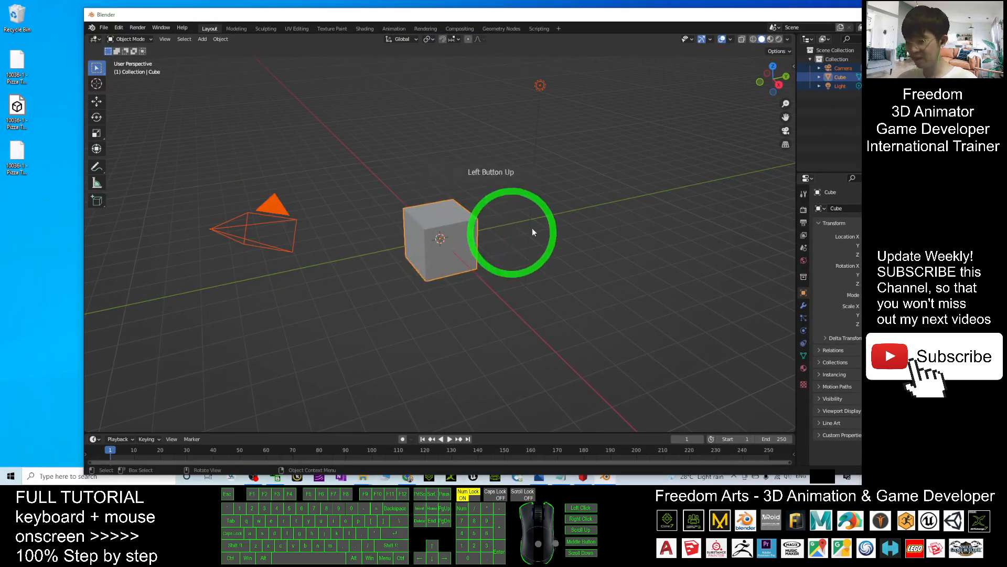
pyautogui.moveTo(555, 251)
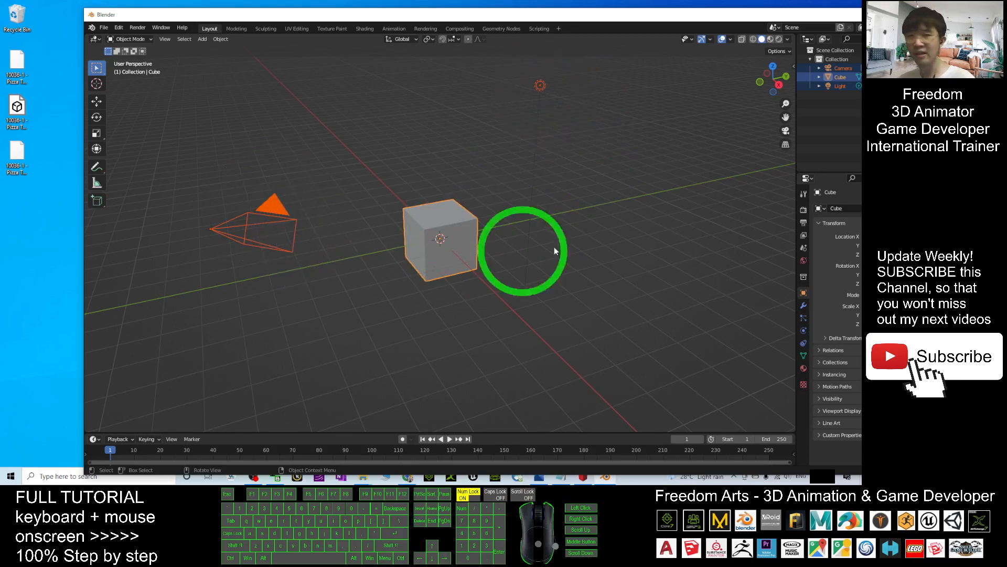
pyautogui.press('x')
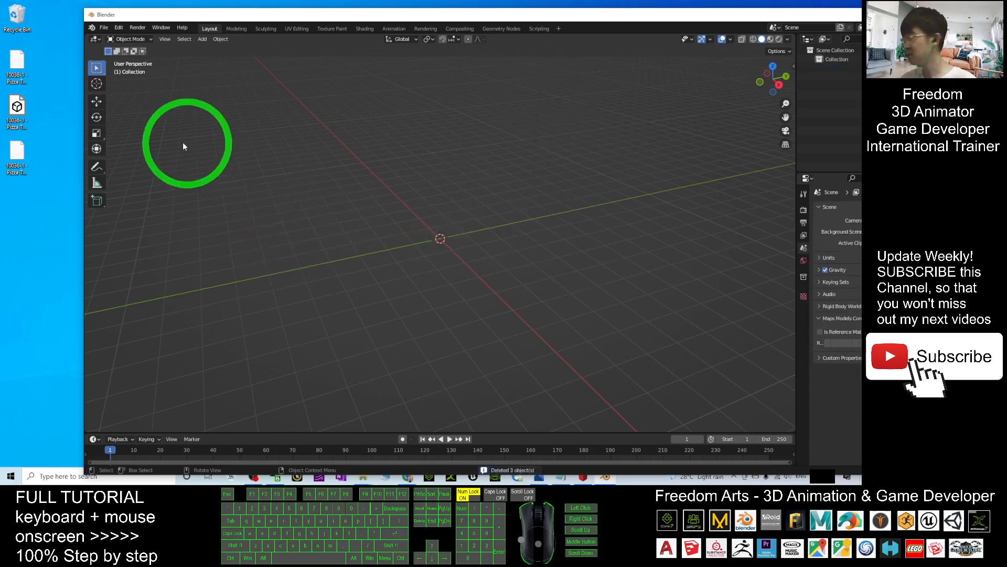
# - Import '10036-1 - Pizza To Go.obj' from the Desktop as a Wavefront OBJ
pyautogui.click(103, 28)
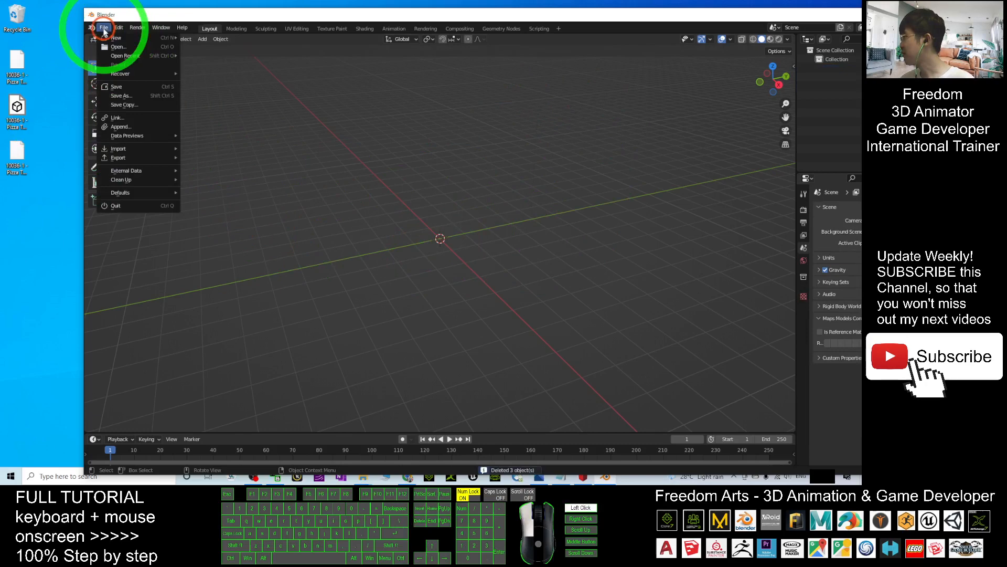
pyautogui.click(118, 148)
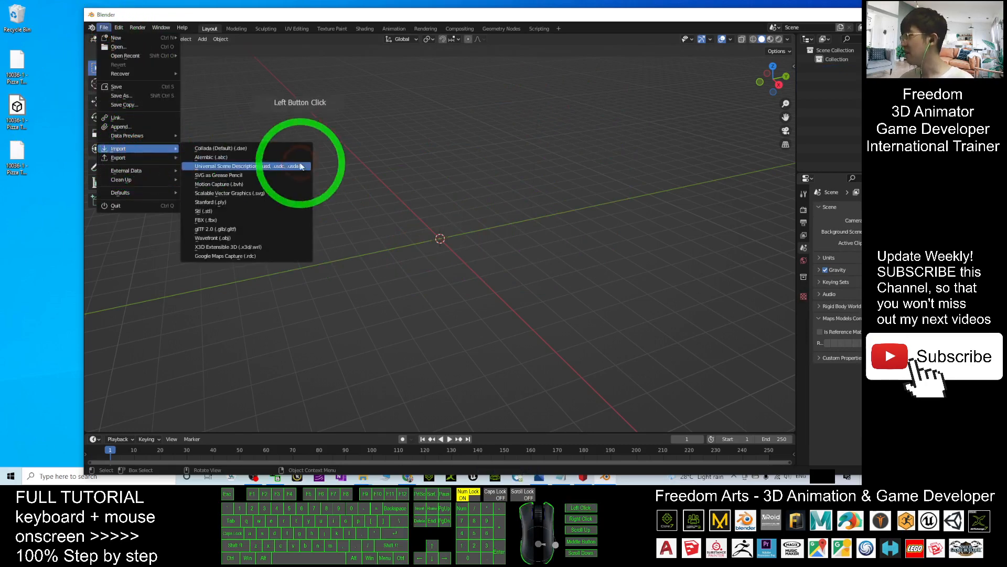
pyautogui.moveTo(212, 237)
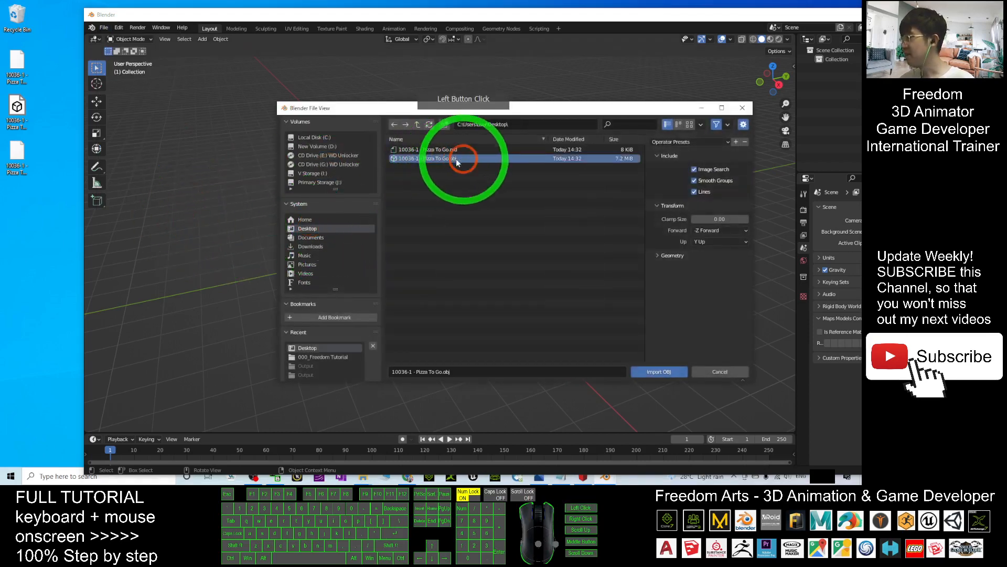
pyautogui.click(657, 371)
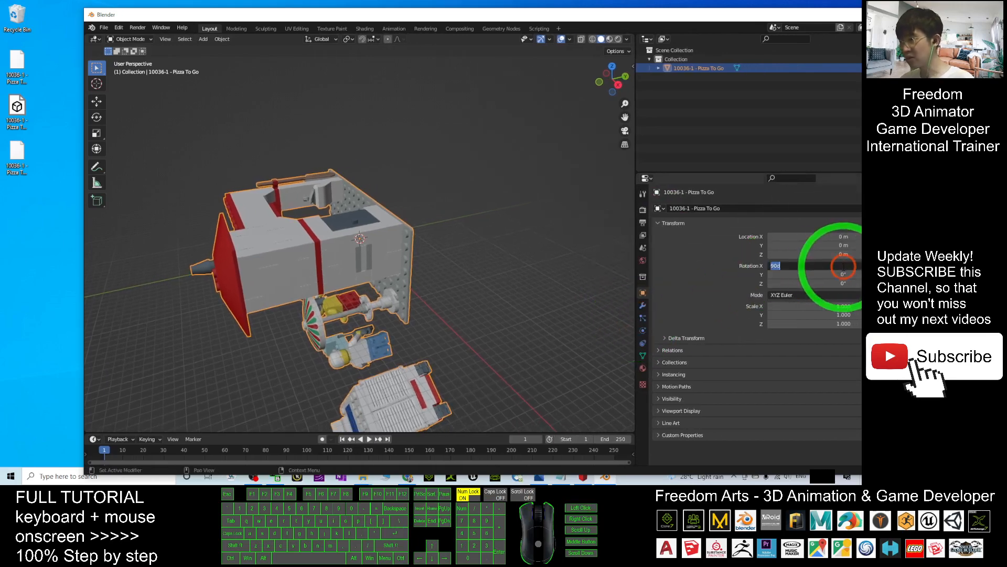
# - Set the imported model's Rotation X to 0° so it stands upright, then inspect it
pyautogui.press('Return')
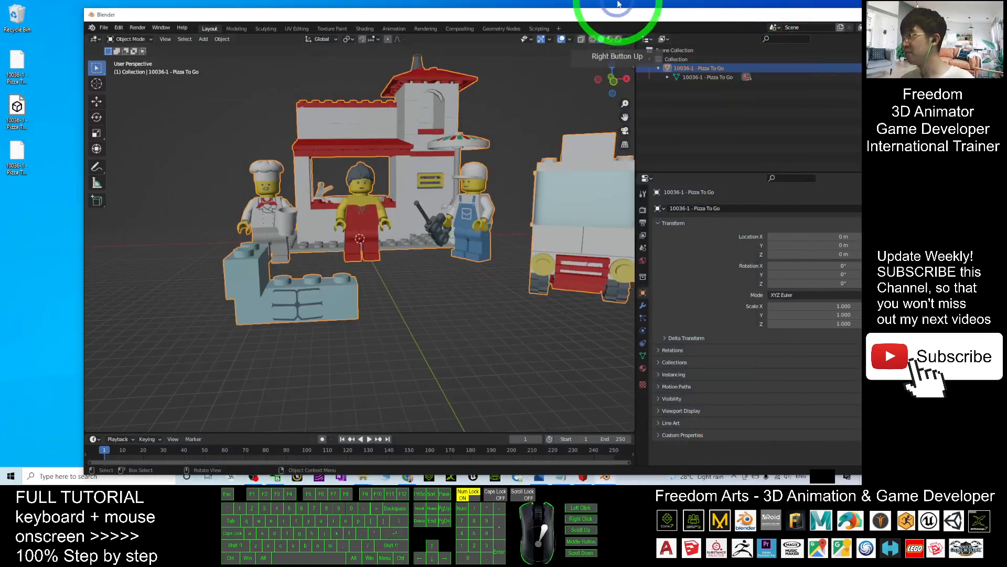
pyautogui.click(456, 276)
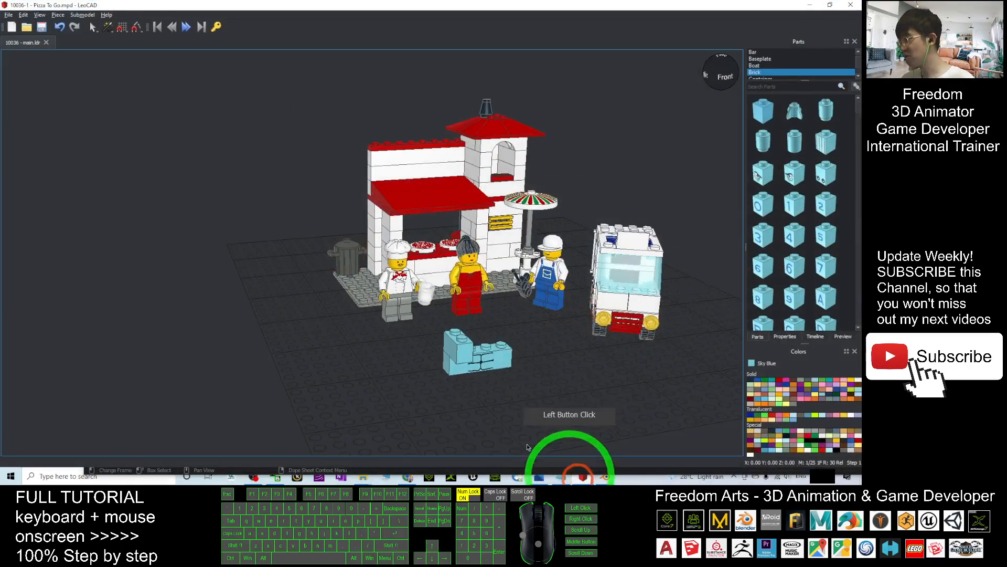
# - Minimise the LeoCAD window from its taskbar icon after comparing the original model
pyautogui.click(511, 354)
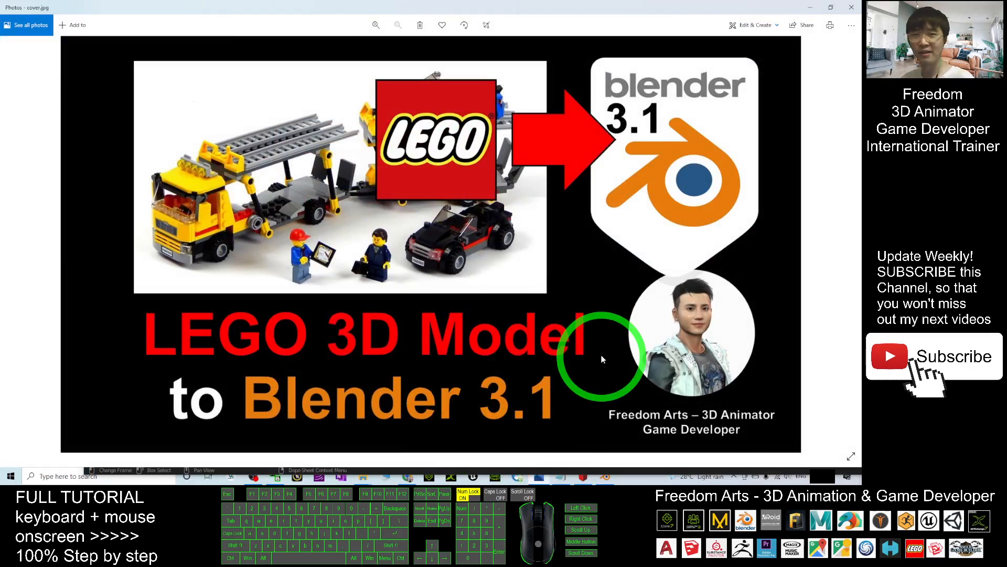
pyautogui.moveTo(552, 98)
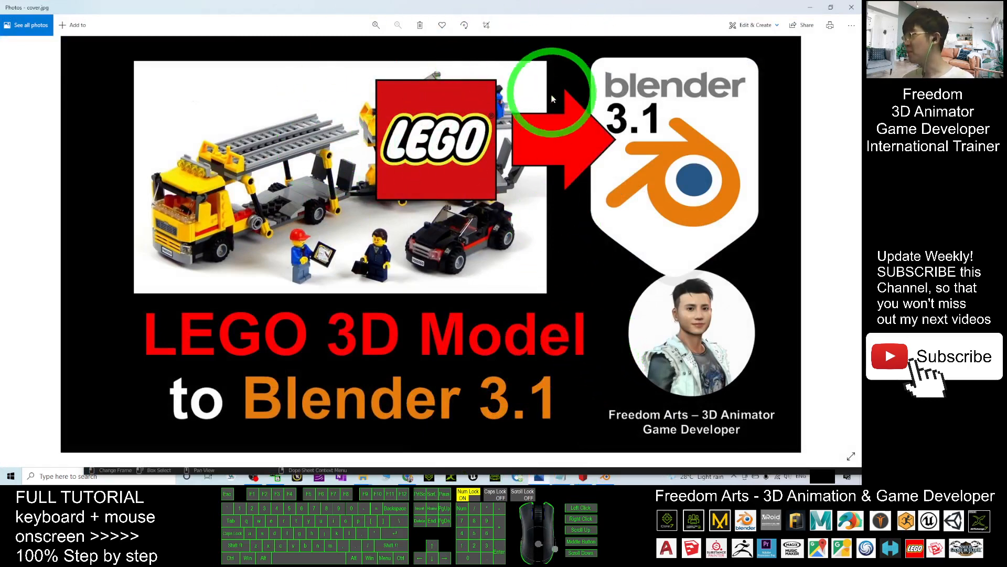
pyautogui.moveTo(488, 203)
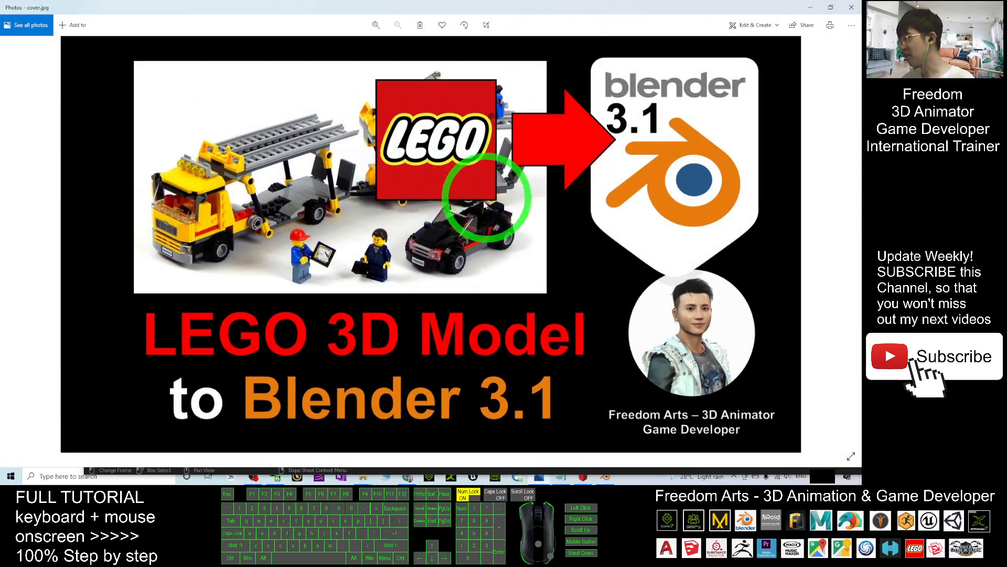
pyautogui.moveTo(675, 225)
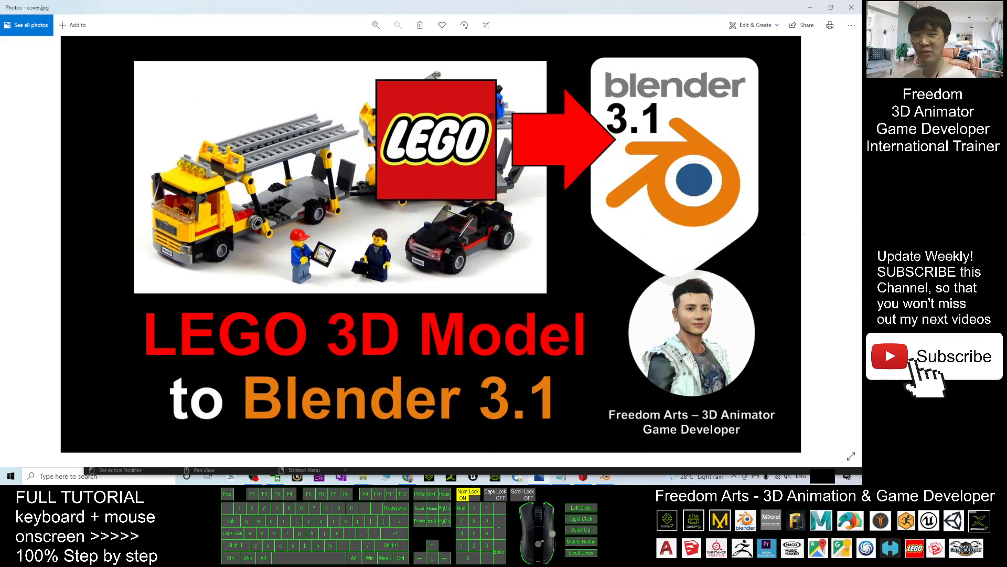
pyautogui.click(396, 241)
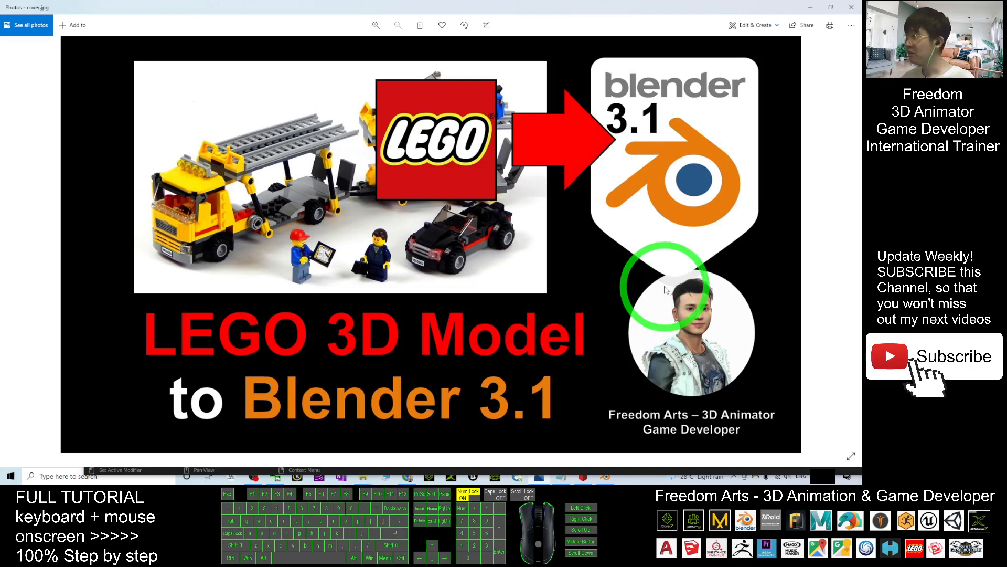
pyautogui.moveTo(667, 291)
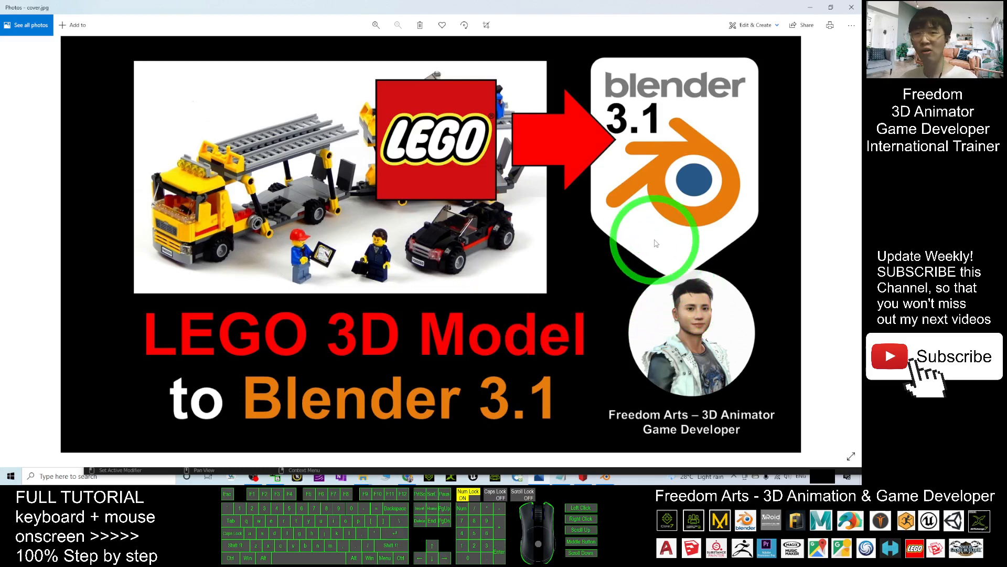
pyautogui.moveTo(601, 360)
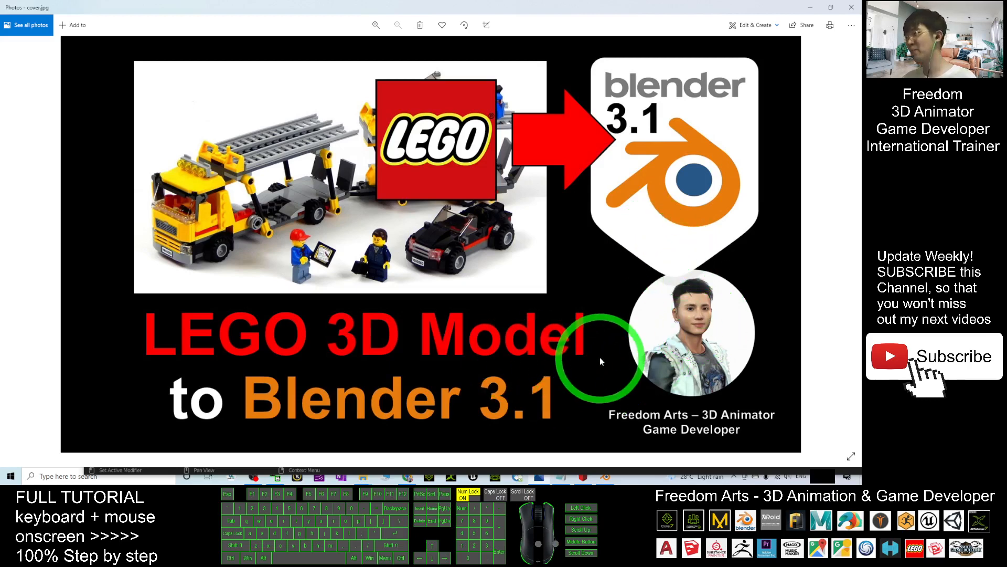